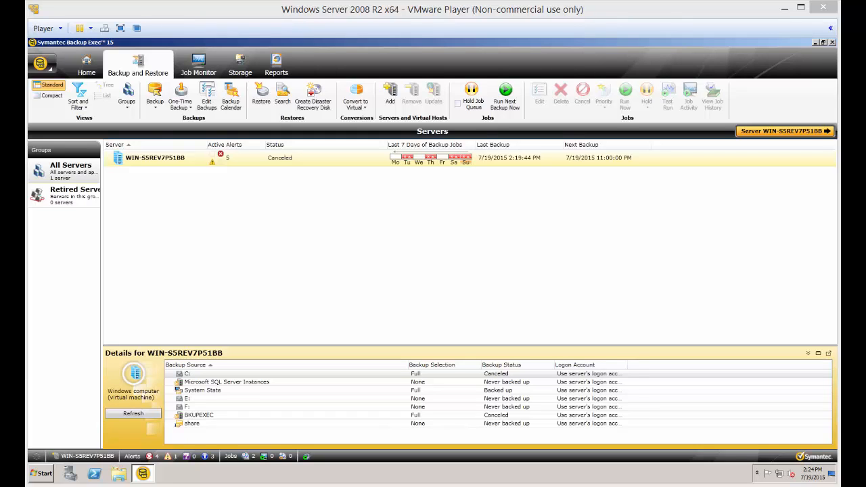
pyautogui.moveTo(230, 207)
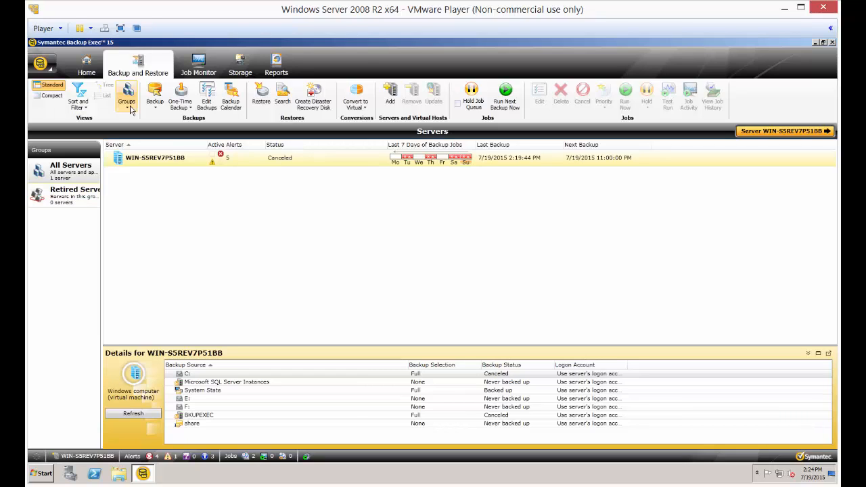
# Step: Start a new server group and name it 'Test Group'
pyautogui.click(127, 97)
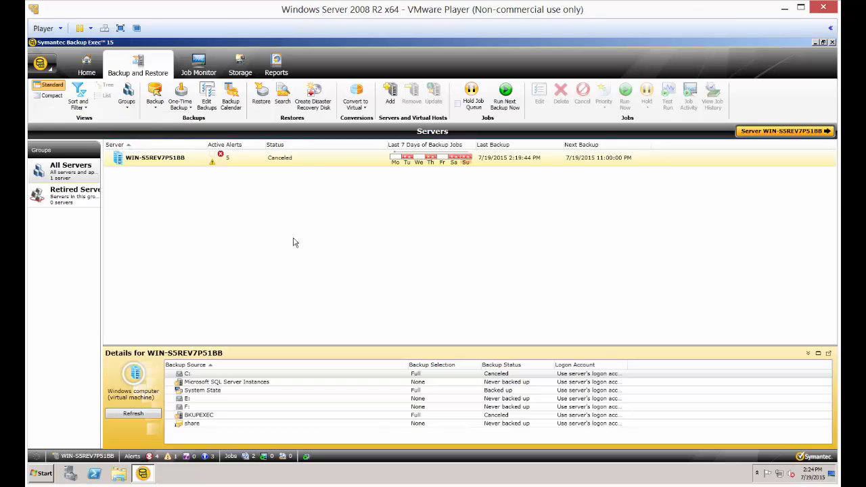
pyautogui.click(127, 94)
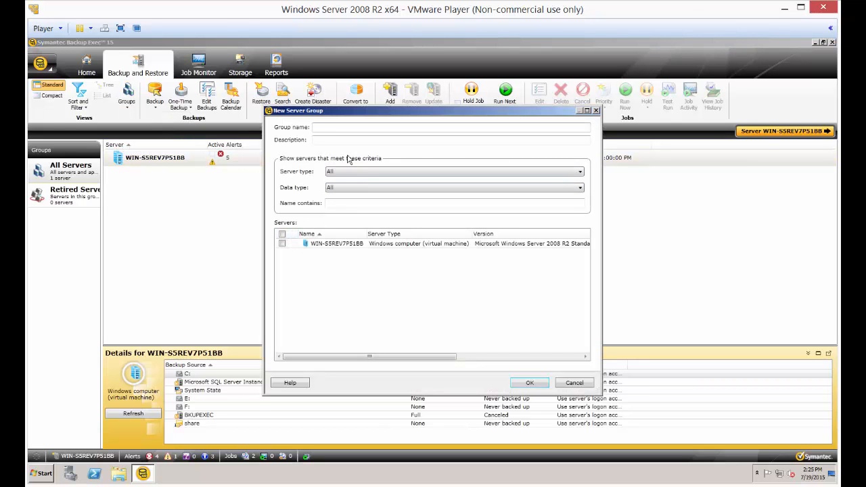
pyautogui.write('Td')
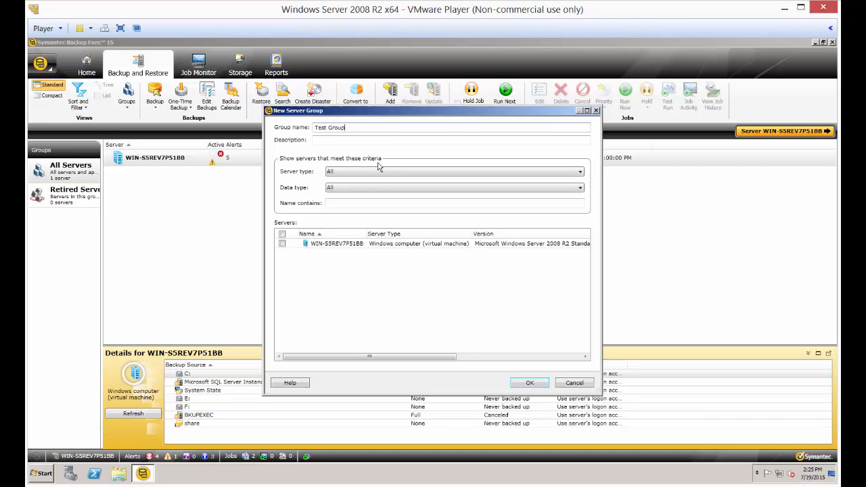
pyautogui.moveTo(368, 185)
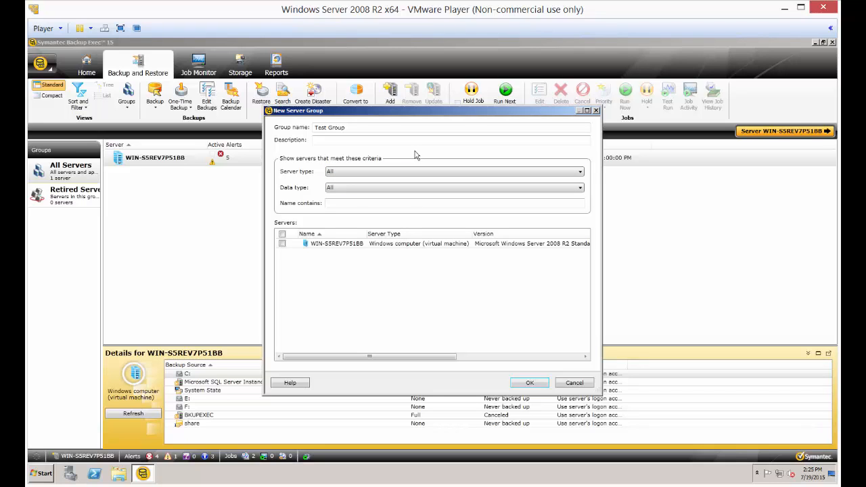
pyautogui.moveTo(416, 187)
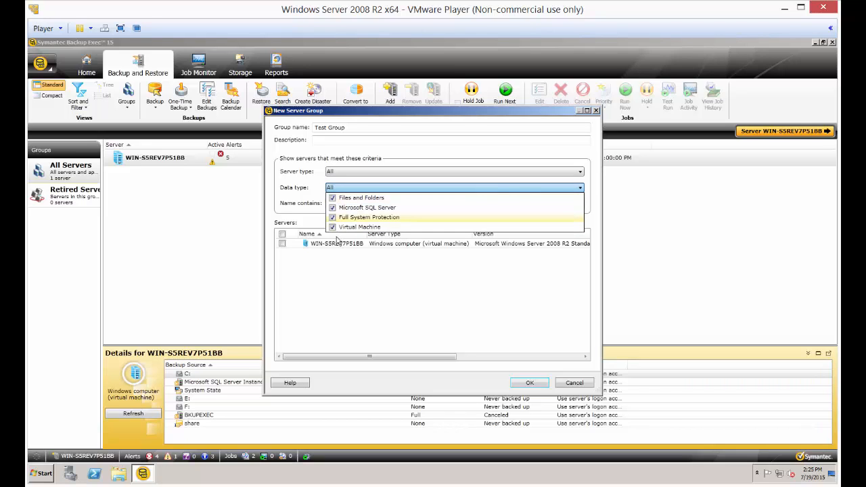
# Step: Exclude Full System Protection, Files and Folders and Microsoft SQL Server so only Virtual Machine remains
pyautogui.click(333, 216)
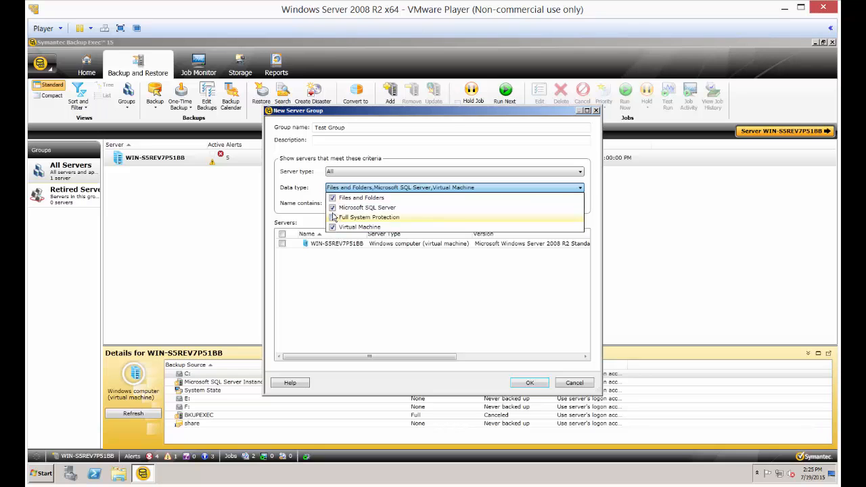
pyautogui.click(333, 217)
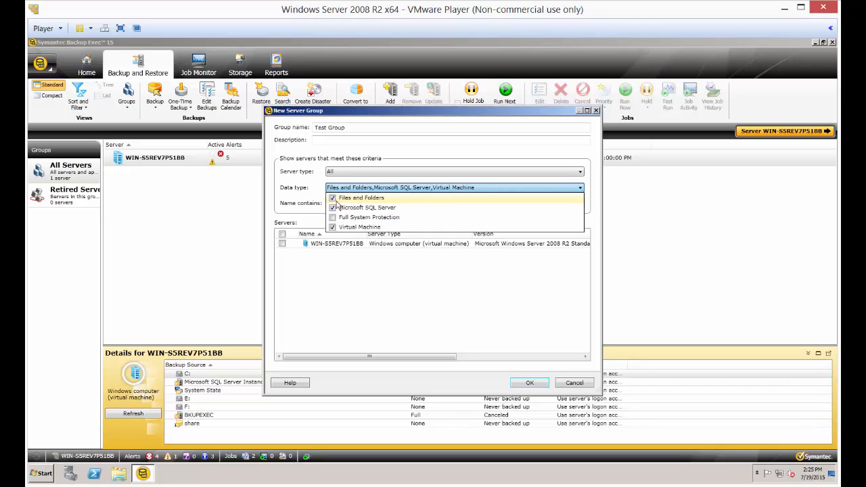
pyautogui.click(333, 197)
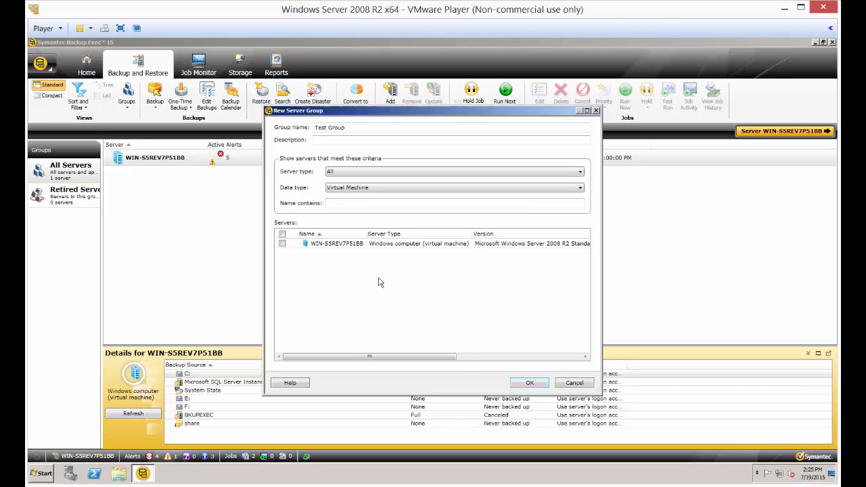
pyautogui.moveTo(463, 386)
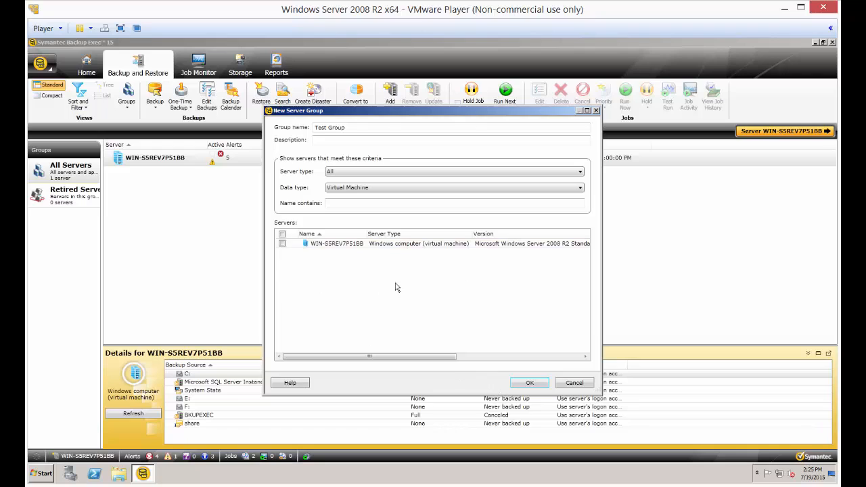
# Step: Include the Windows virtual machine server in the group and confirm creating Test Group
pyautogui.click(351, 244)
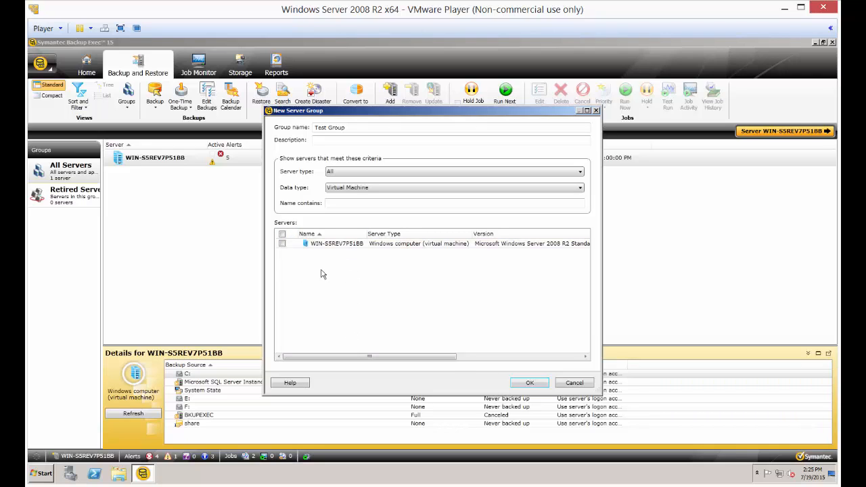
pyautogui.moveTo(406, 275)
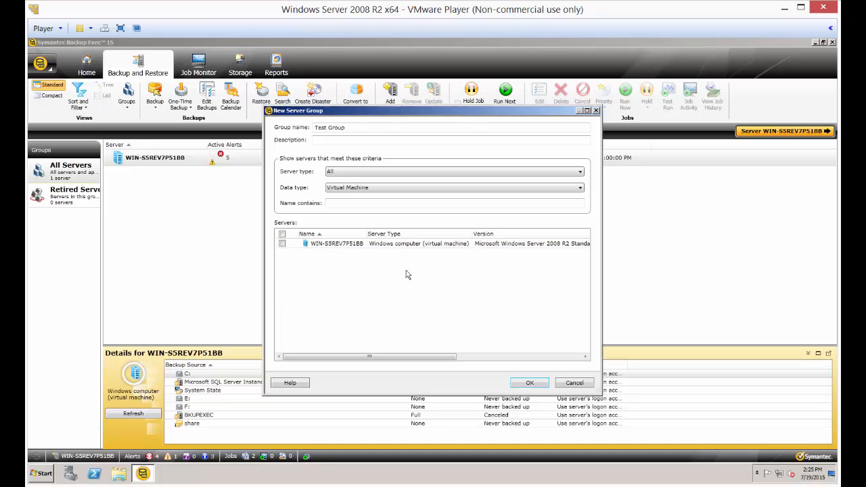
pyautogui.moveTo(391, 278)
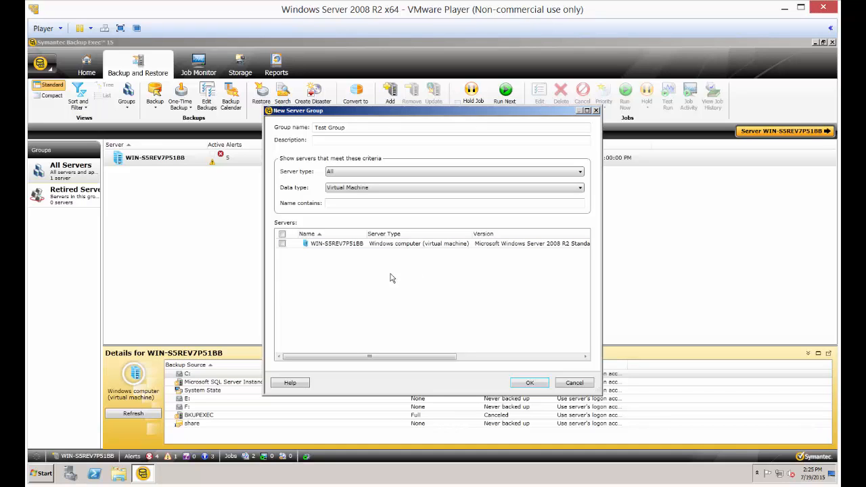
pyautogui.click(281, 243)
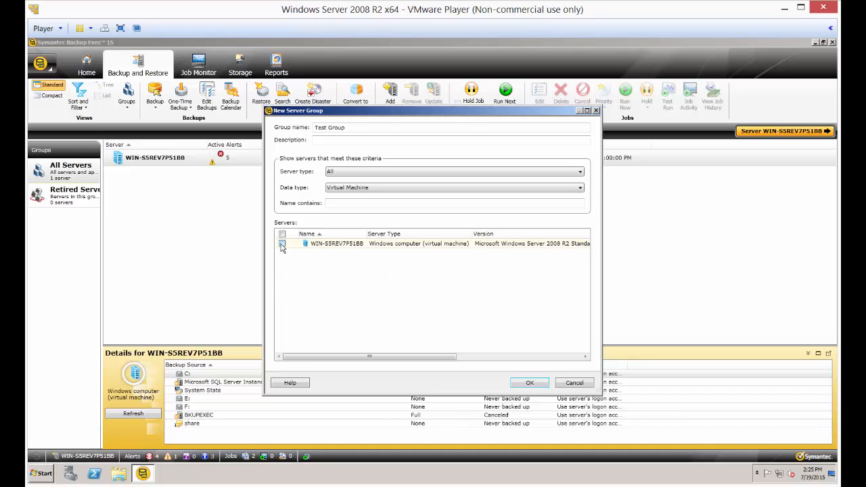
pyautogui.click(282, 244)
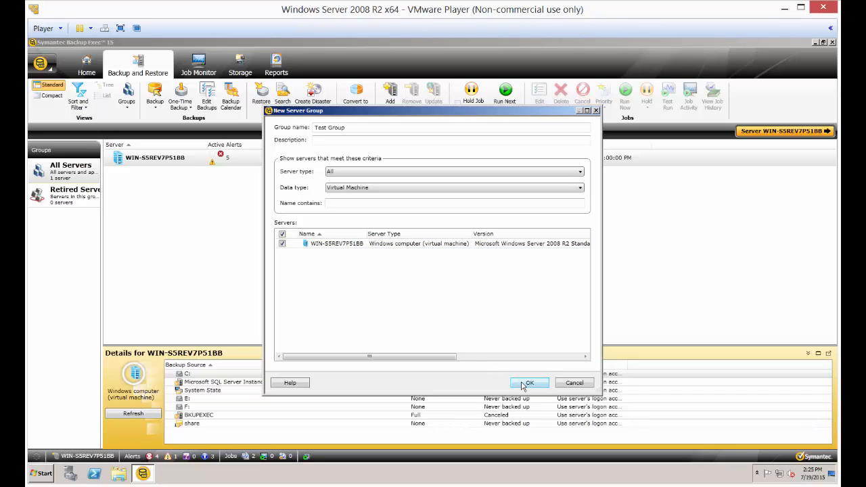
pyautogui.click(531, 382)
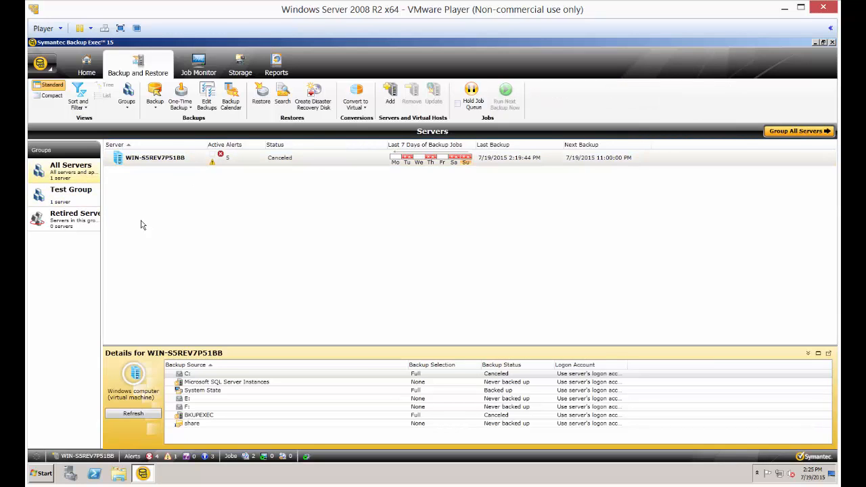
# Step: Show the empty Retired Servers group in the Groups pane
pyautogui.click(74, 216)
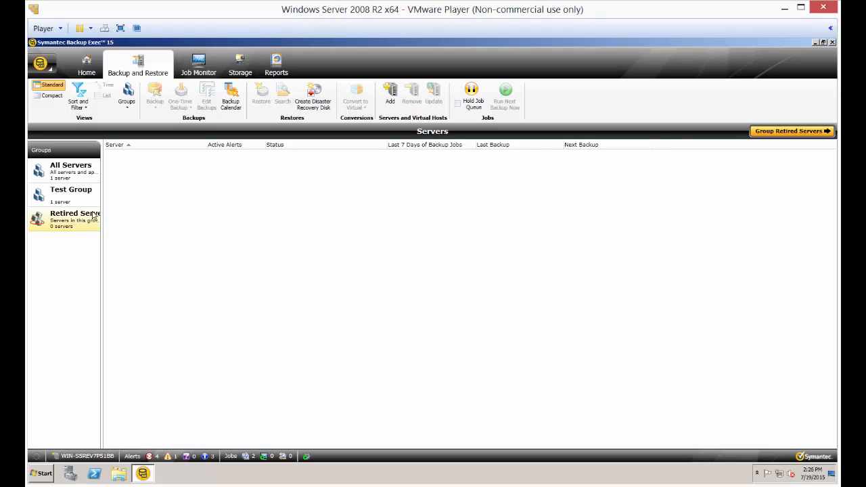
pyautogui.moveTo(87, 218)
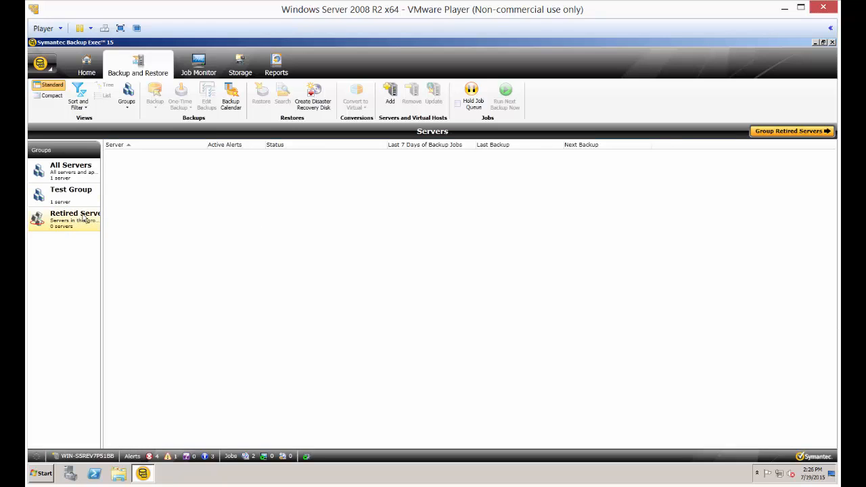